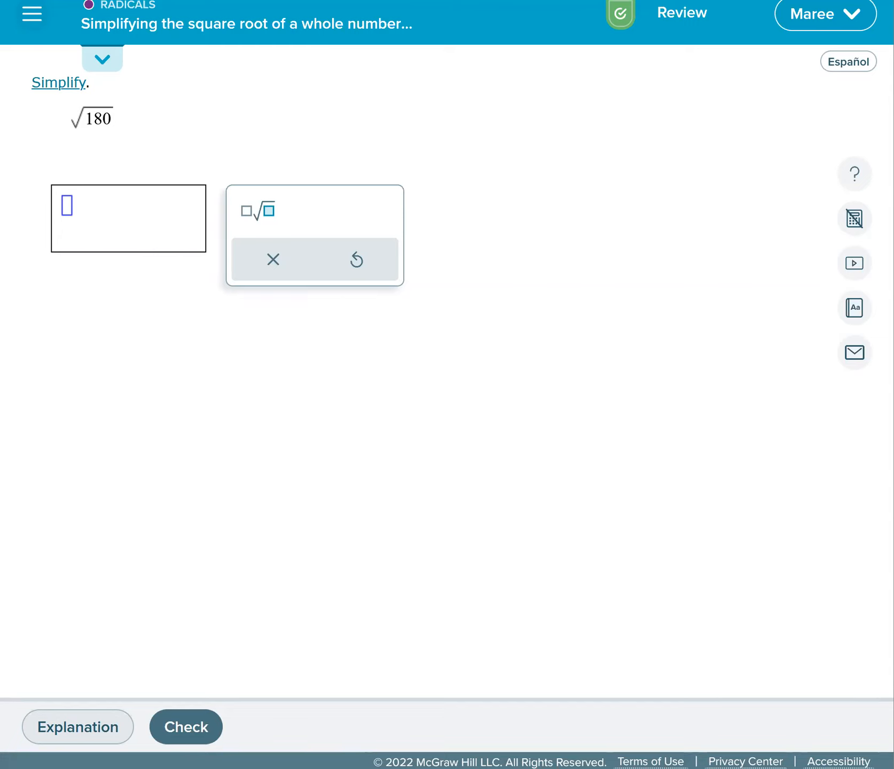
Handwrite √180 as 3·3·2·2·5, circling the prime pairs to get 6√5.
drag(265, 358, 442, 307)
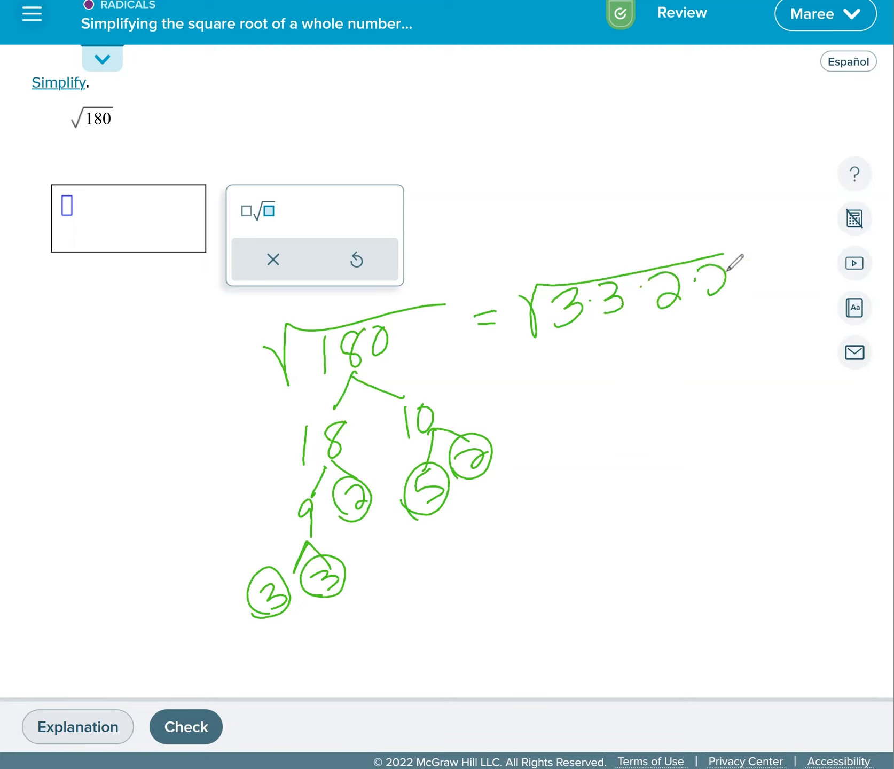
drag(730, 262, 764, 280)
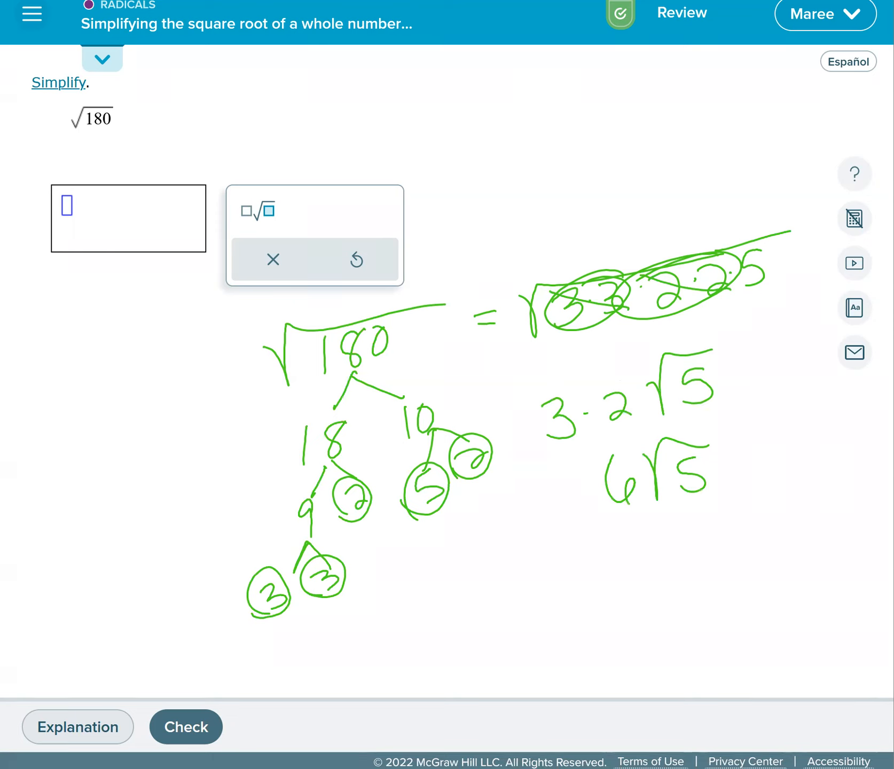
Enter 6√5 as the answer for √180 and check it.
text(6√5)
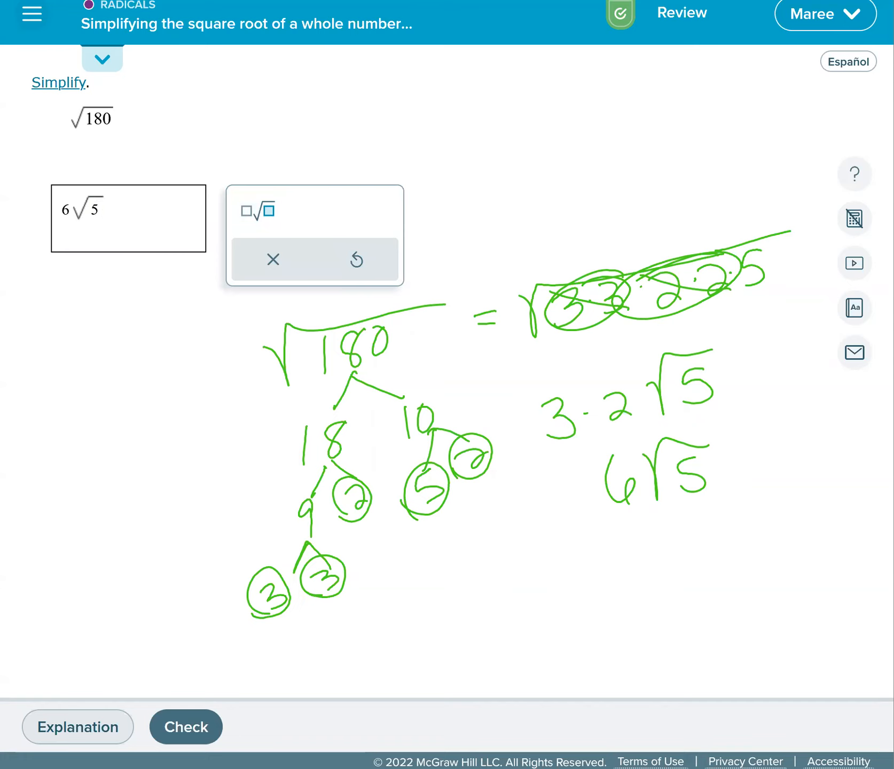
click(185, 726)
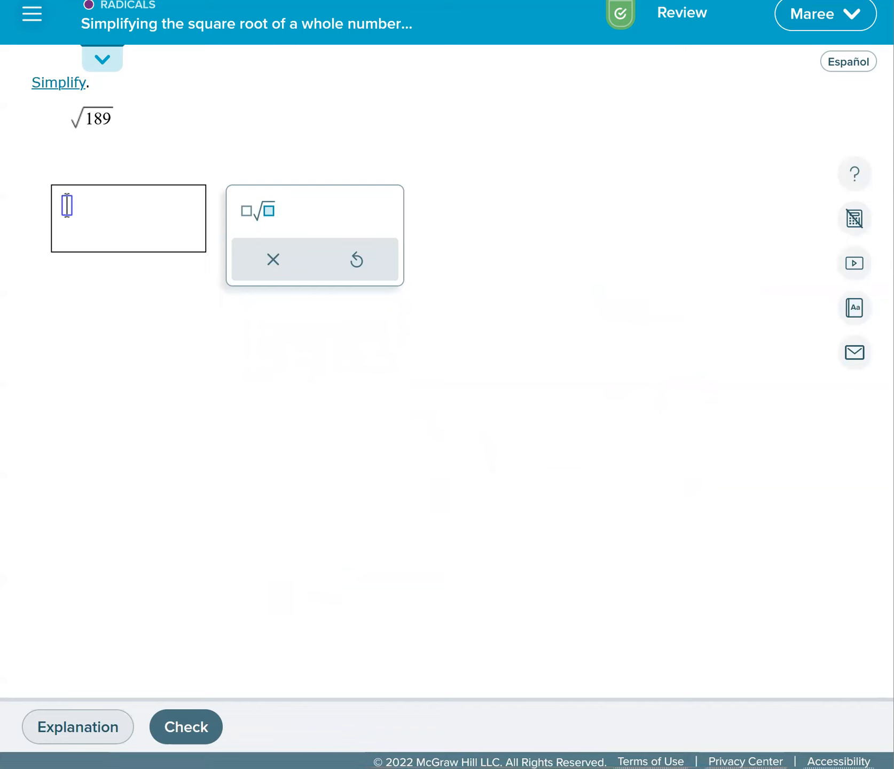
Draw the factor tree 189 → 9·21 → 3·3·3·7 and rewrite √189 as primes.
drag(308, 349, 505, 289)
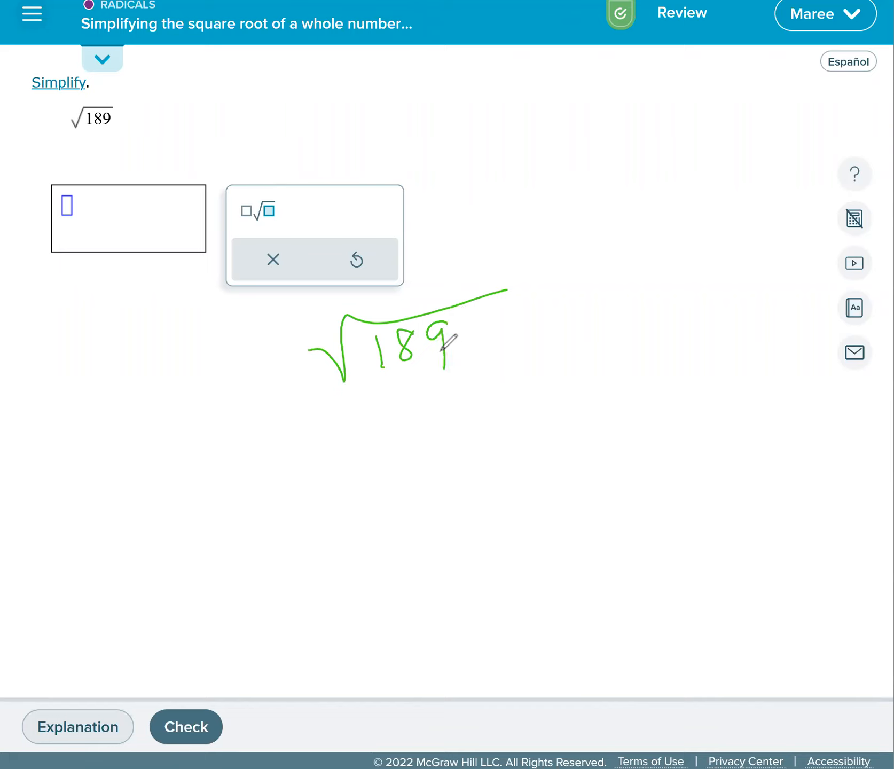
mouse_move(538, 326)
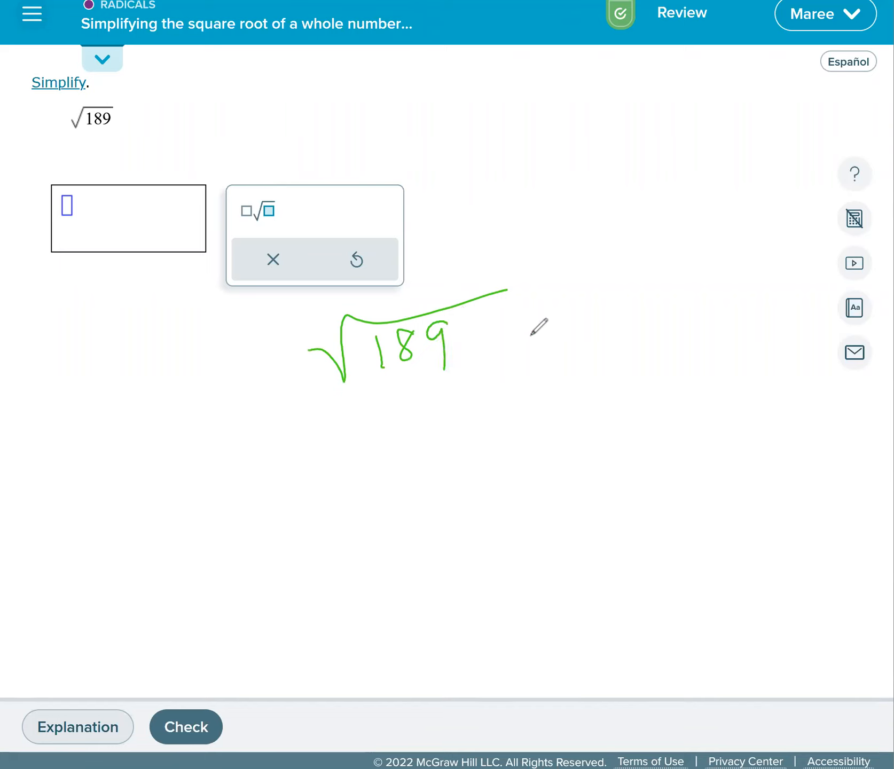
mouse_move(388, 351)
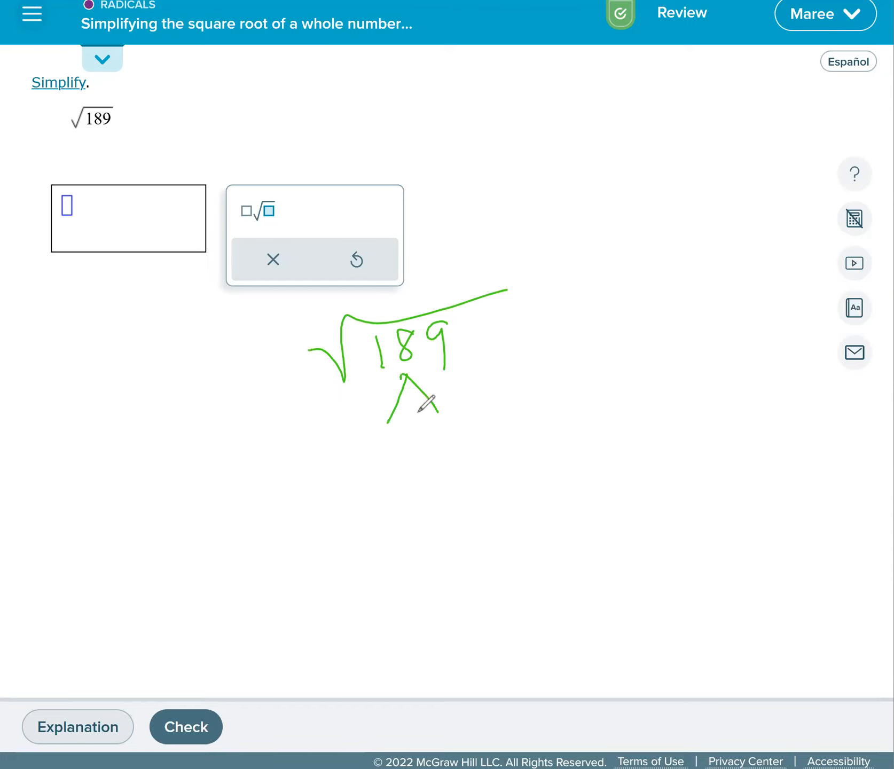
drag(411, 399, 379, 450)
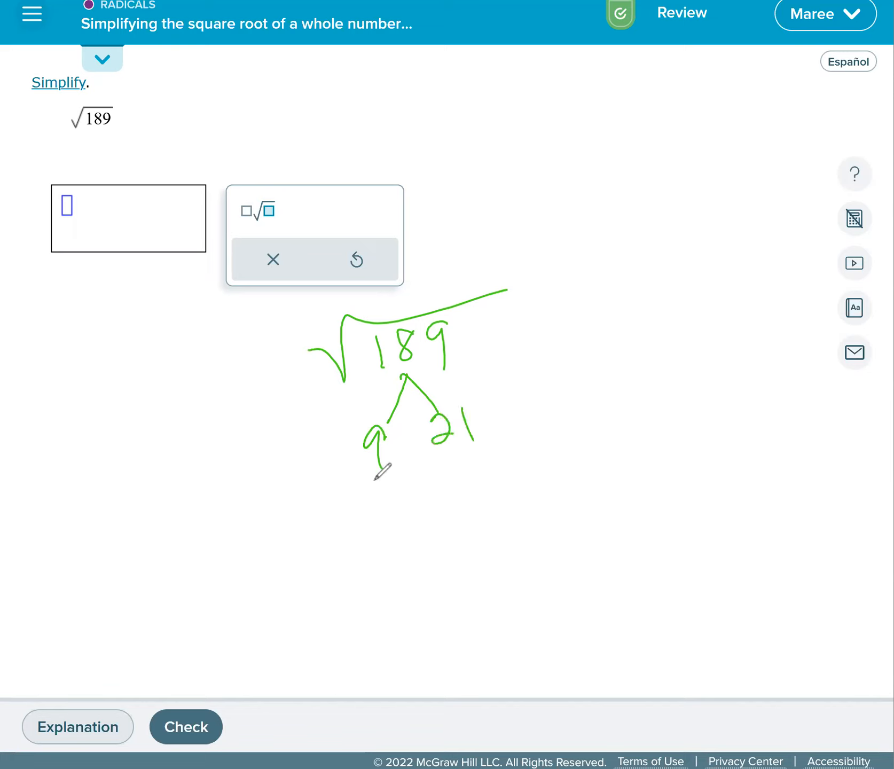
drag(393, 467, 356, 530)
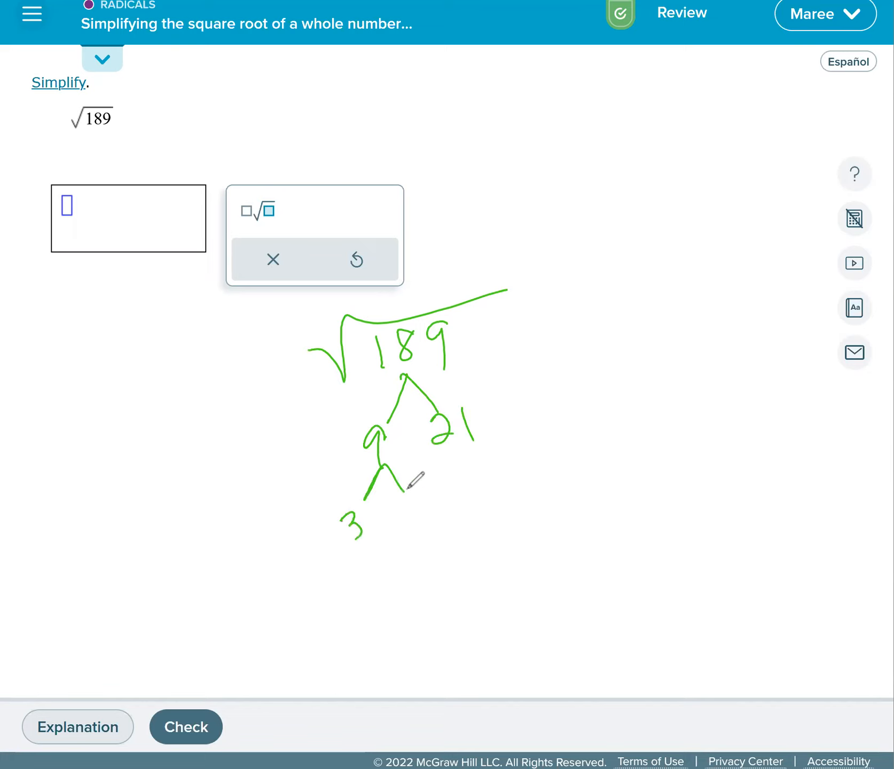
drag(365, 496, 411, 502)
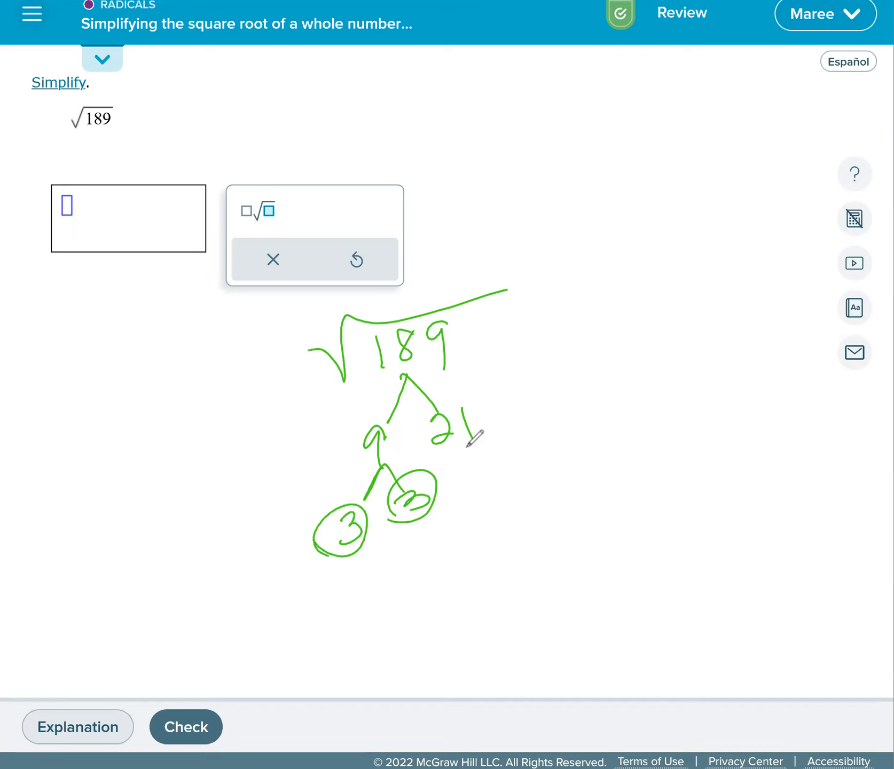
drag(473, 445, 519, 485)
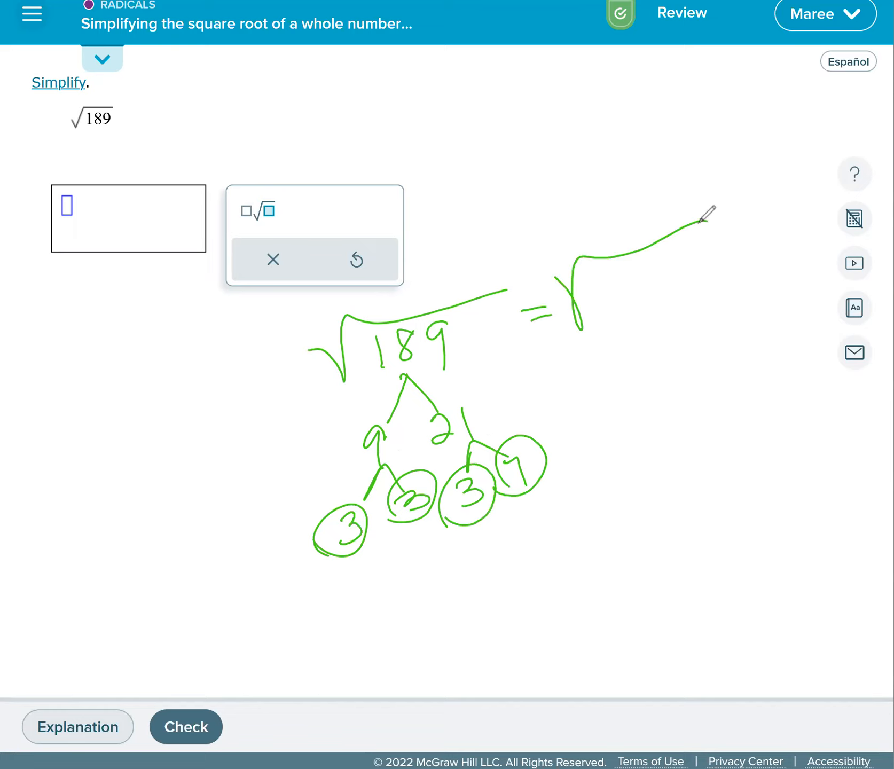
drag(582, 308, 662, 285)
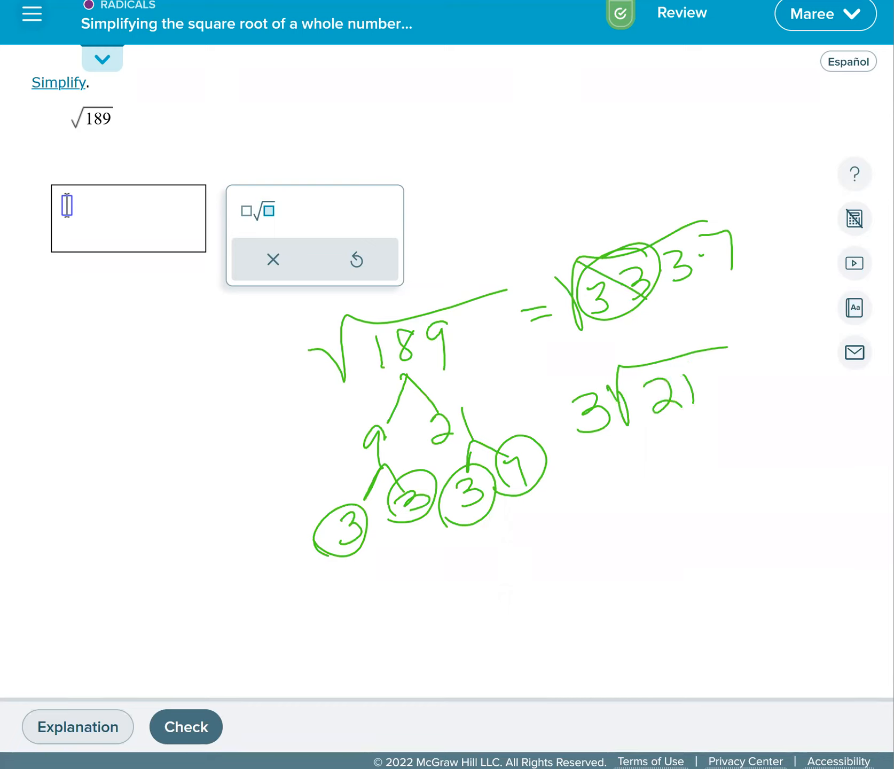
Submit 3√21 for √189, then move on to the next practice problem.
text(3√21)
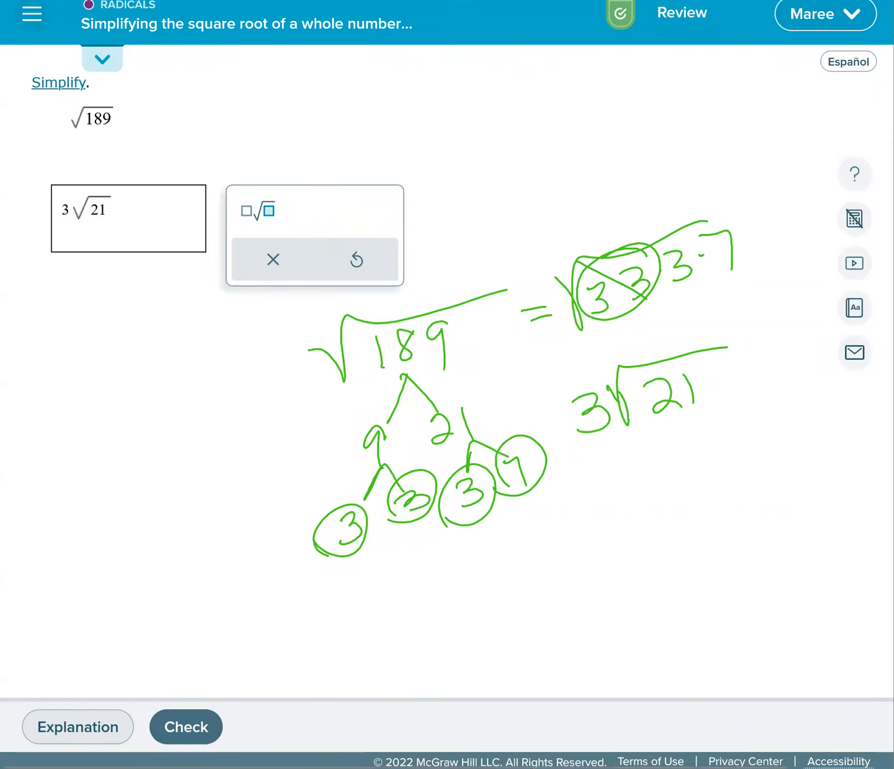
click(185, 727)
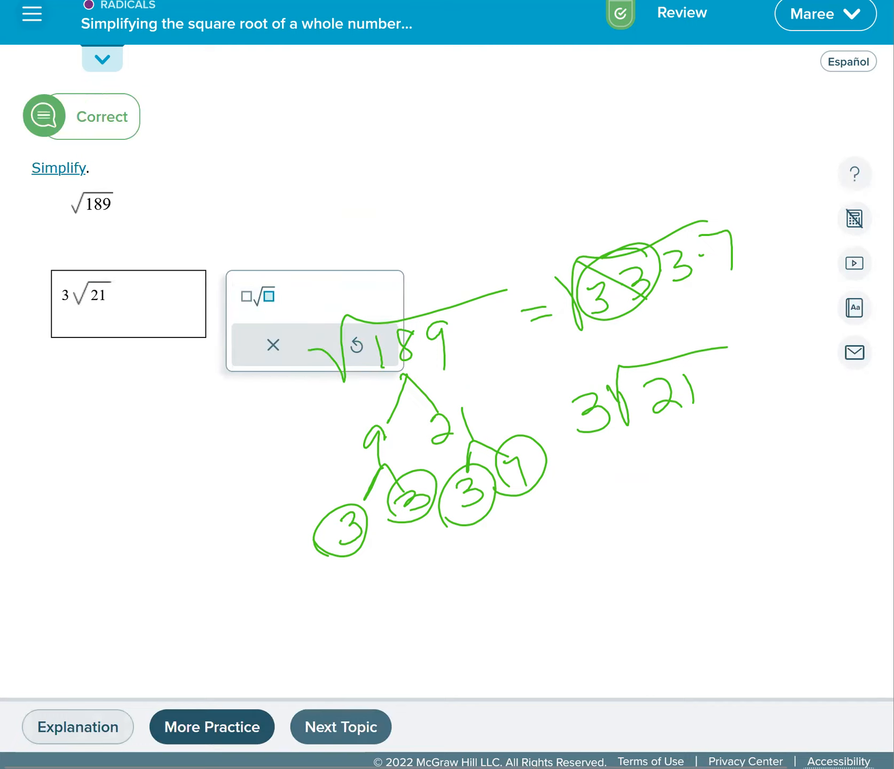
click(211, 727)
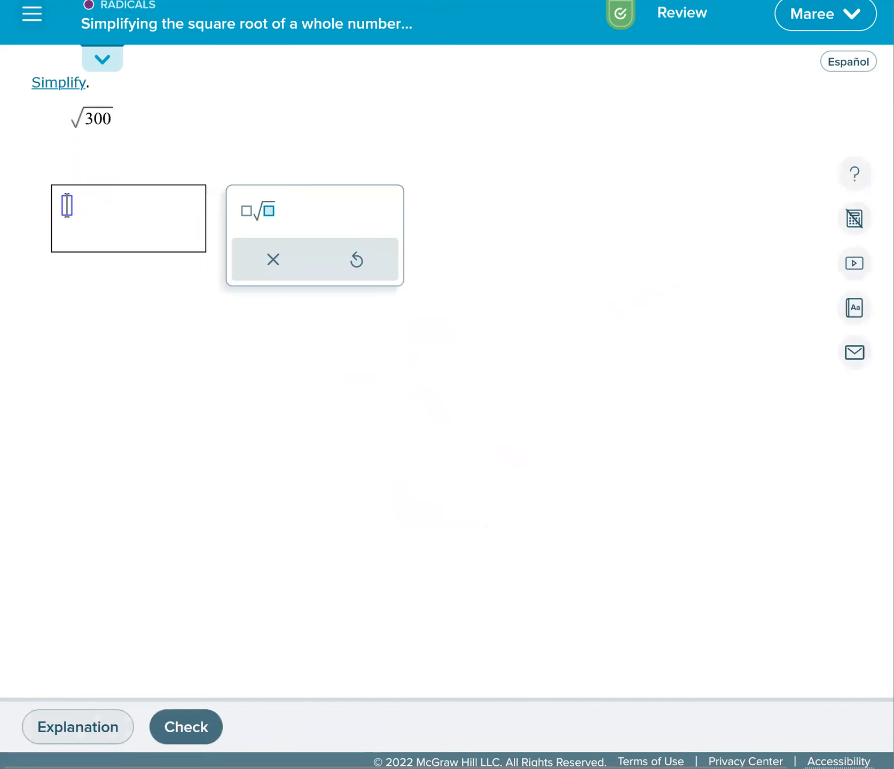
mouse_move(388, 359)
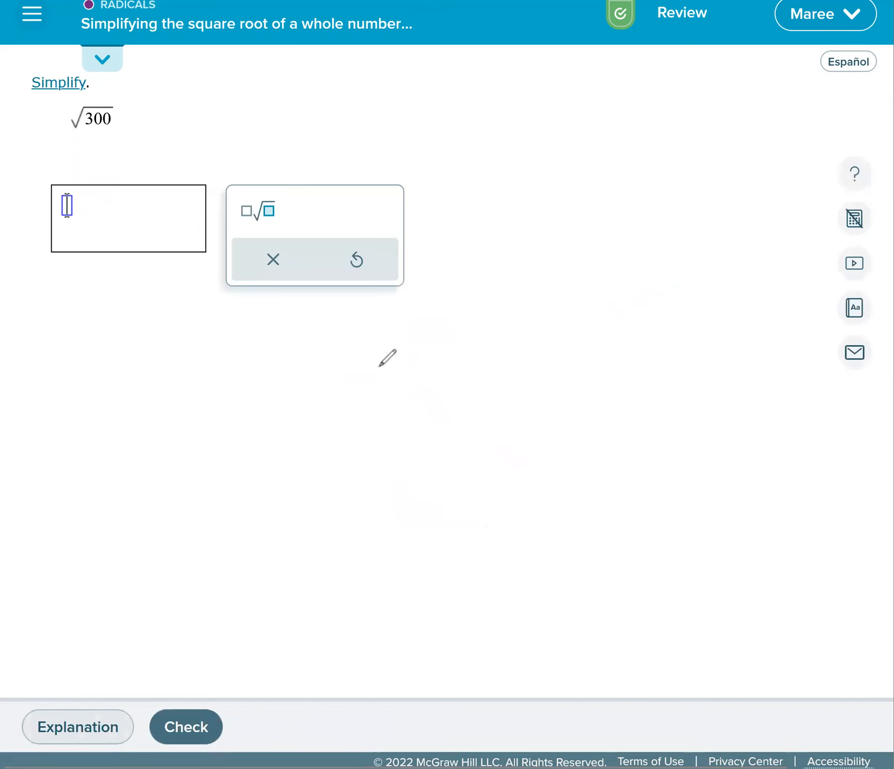
Handwrite √300 as √(3·100) and submit 10√3 as the answer.
drag(330, 344, 473, 312)
text(10√3)
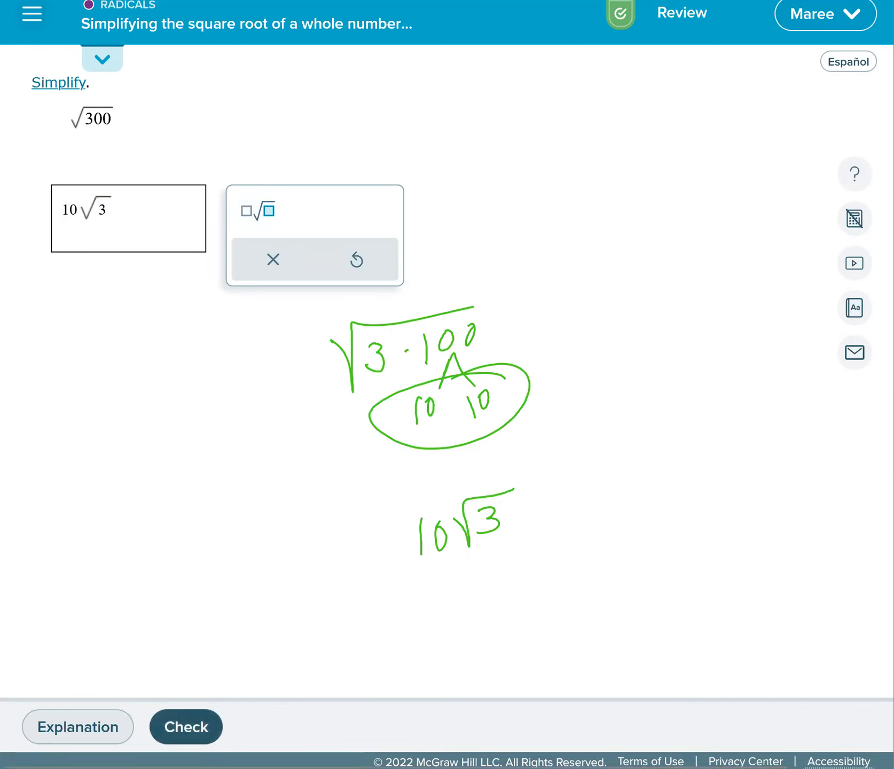
click(185, 726)
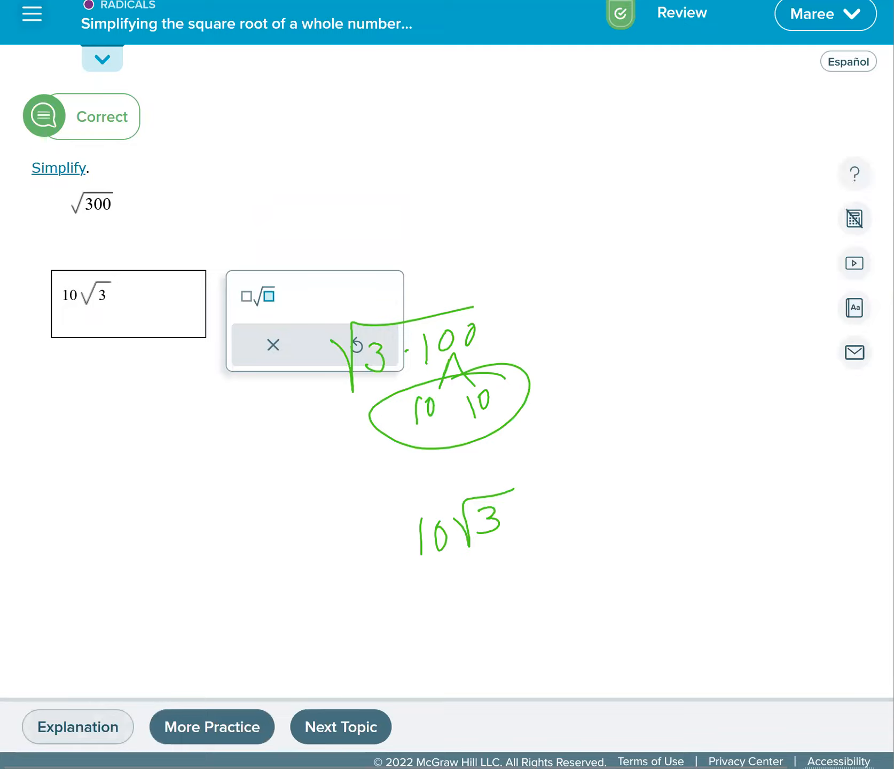